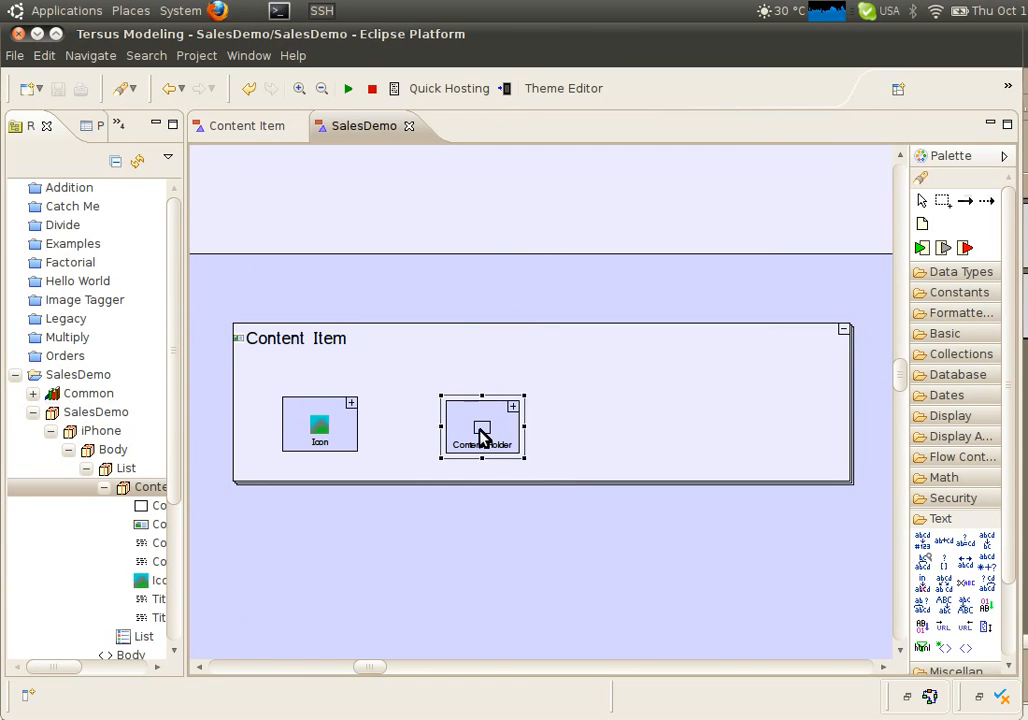
# Remove the Content Holder from Content Item so only the Icon remains
pyautogui.rightClick(482, 427)
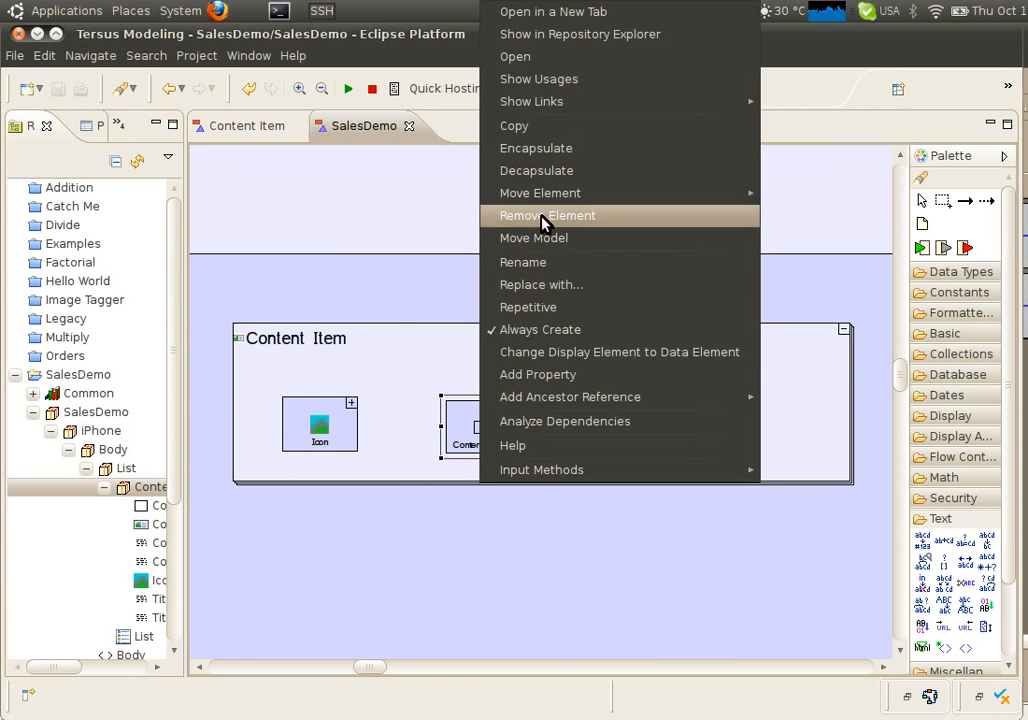
pyautogui.click(547, 215)
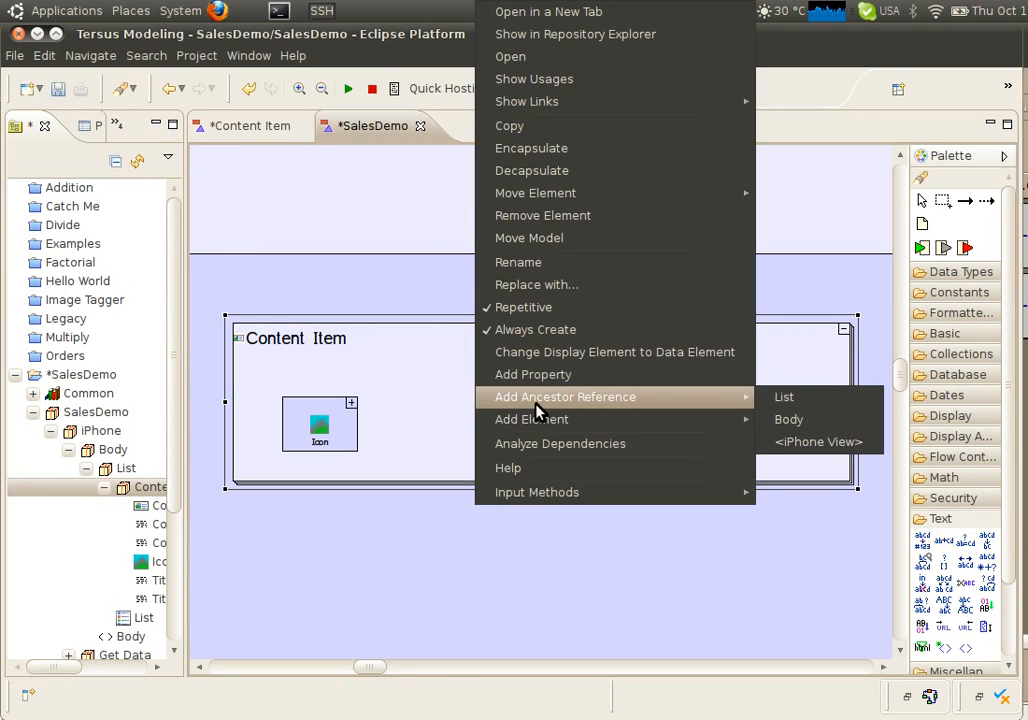
pyautogui.moveTo(531, 419)
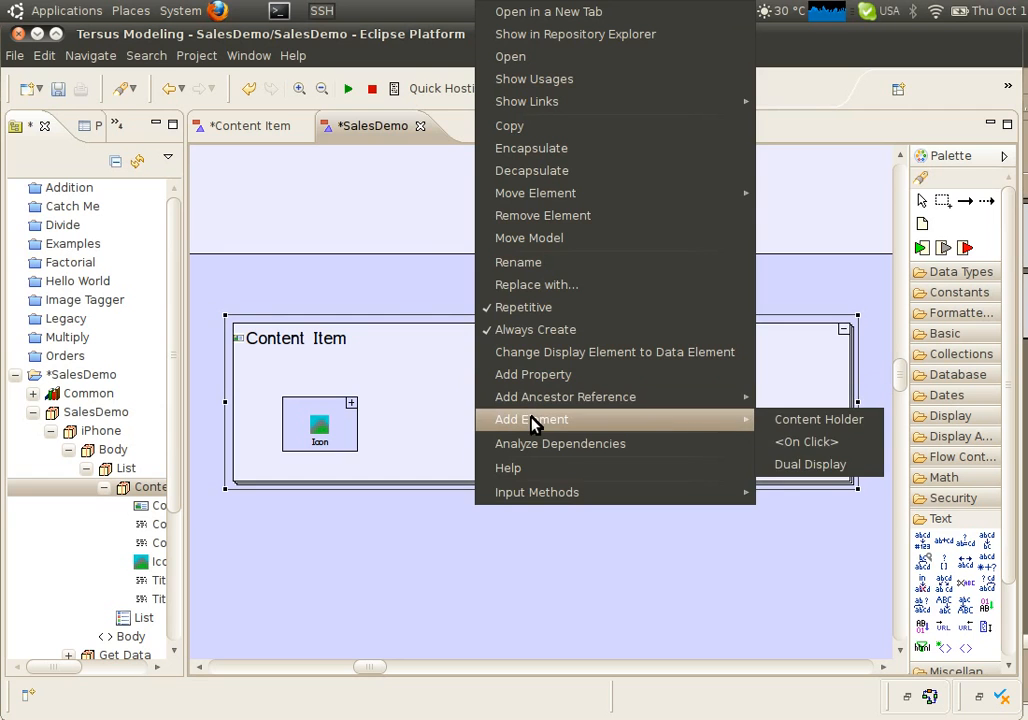
pyautogui.moveTo(810, 464)
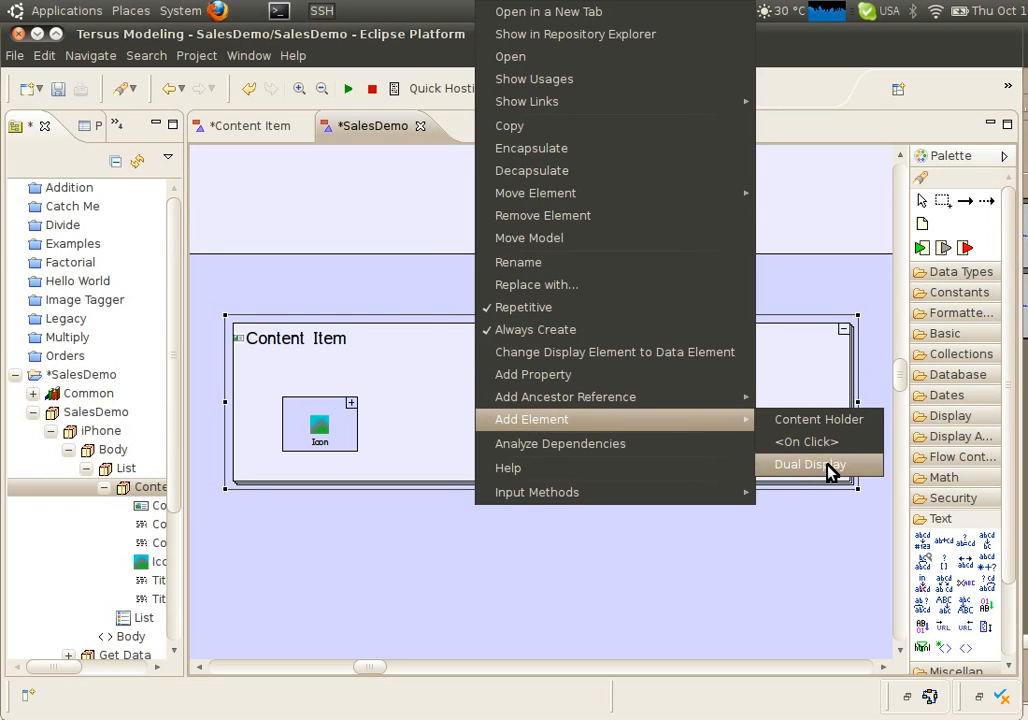
# Add a Dual Display element to Content Item next to the Icon
pyautogui.click(809, 464)
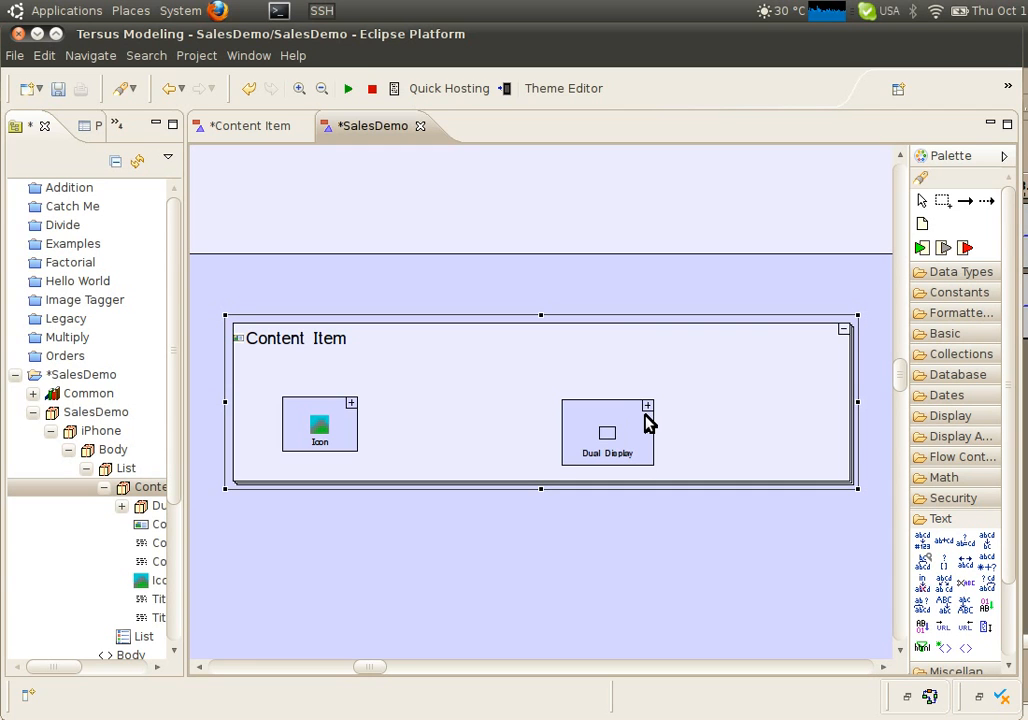
pyautogui.moveTo(642, 425)
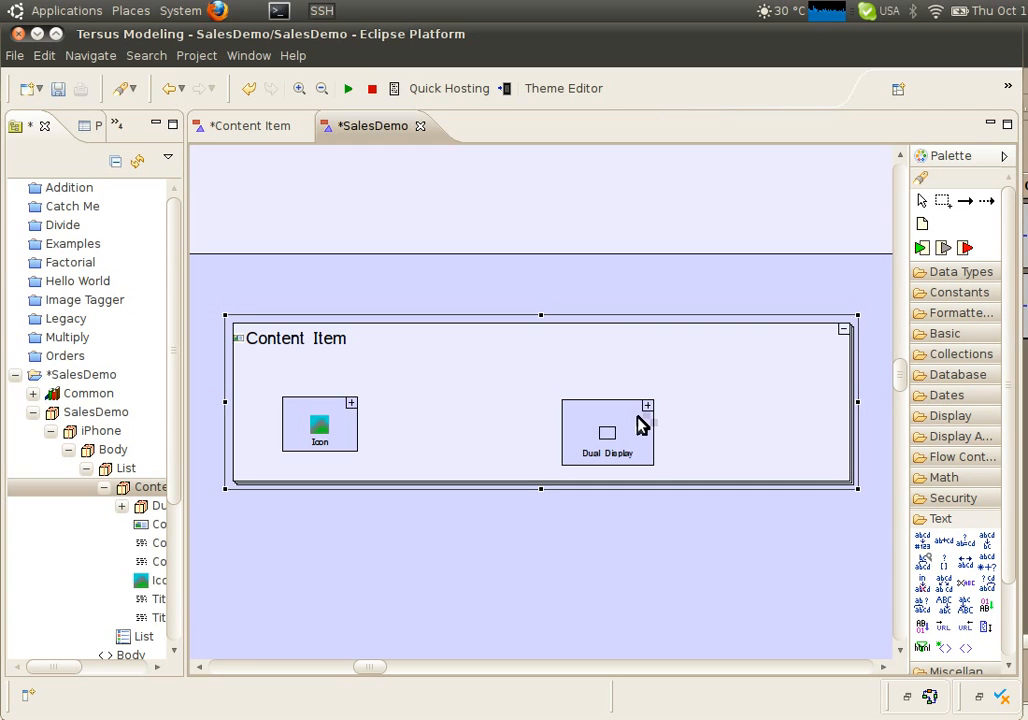
# Open the Dual Display's Option 1 and expand the Display palette drawer
pyautogui.doubleClick(608, 432)
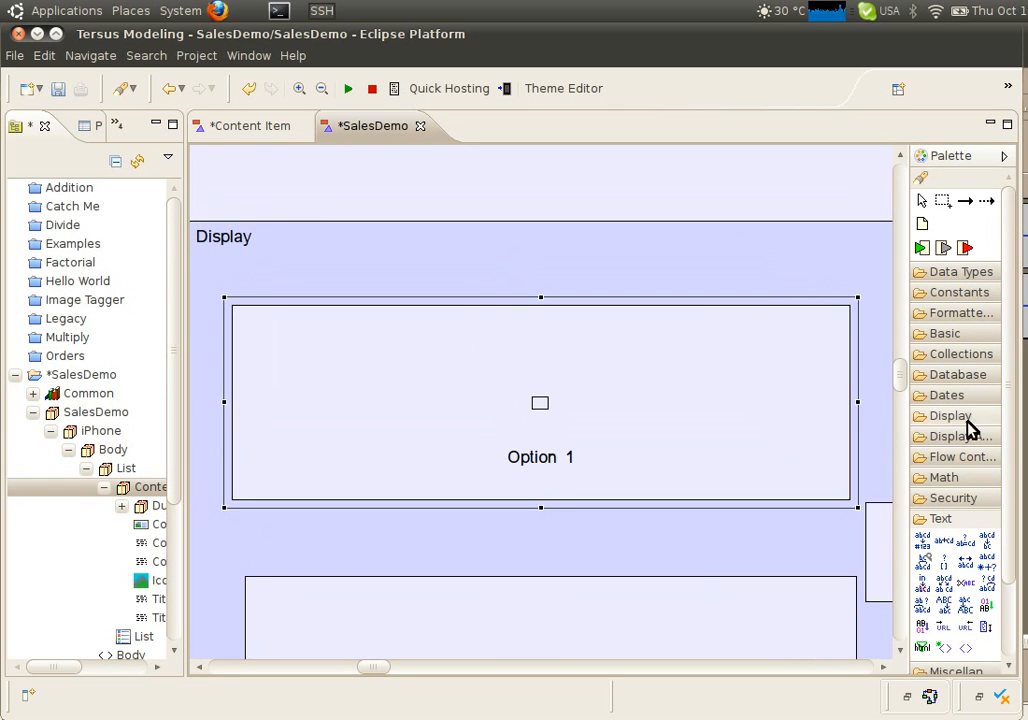
pyautogui.click(950, 416)
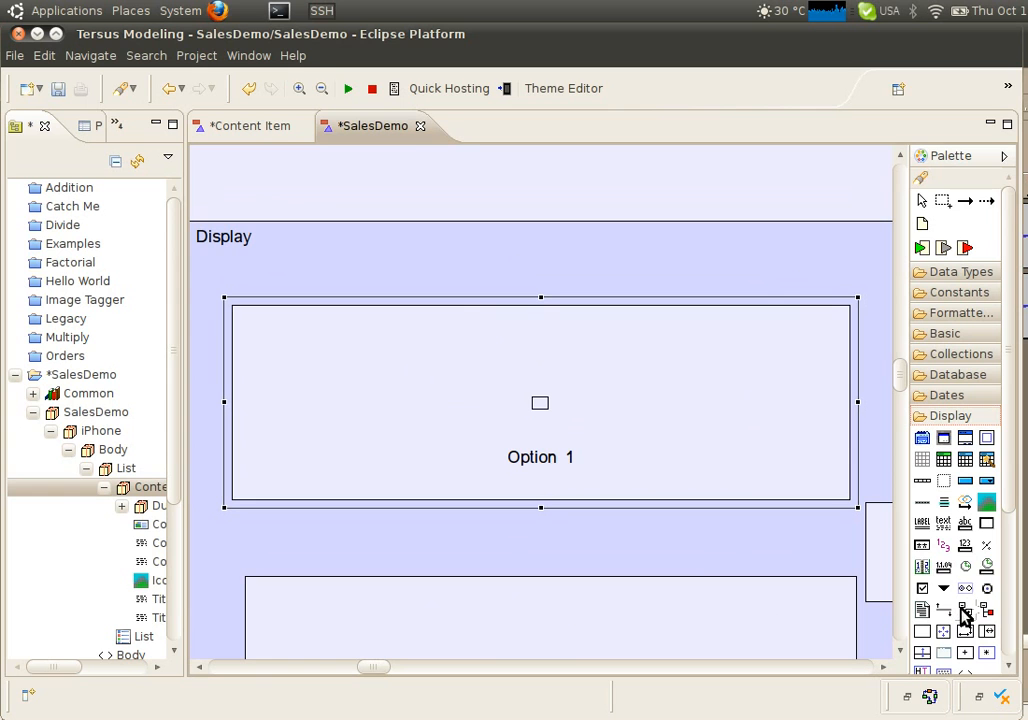
pyautogui.moveTo(988, 547)
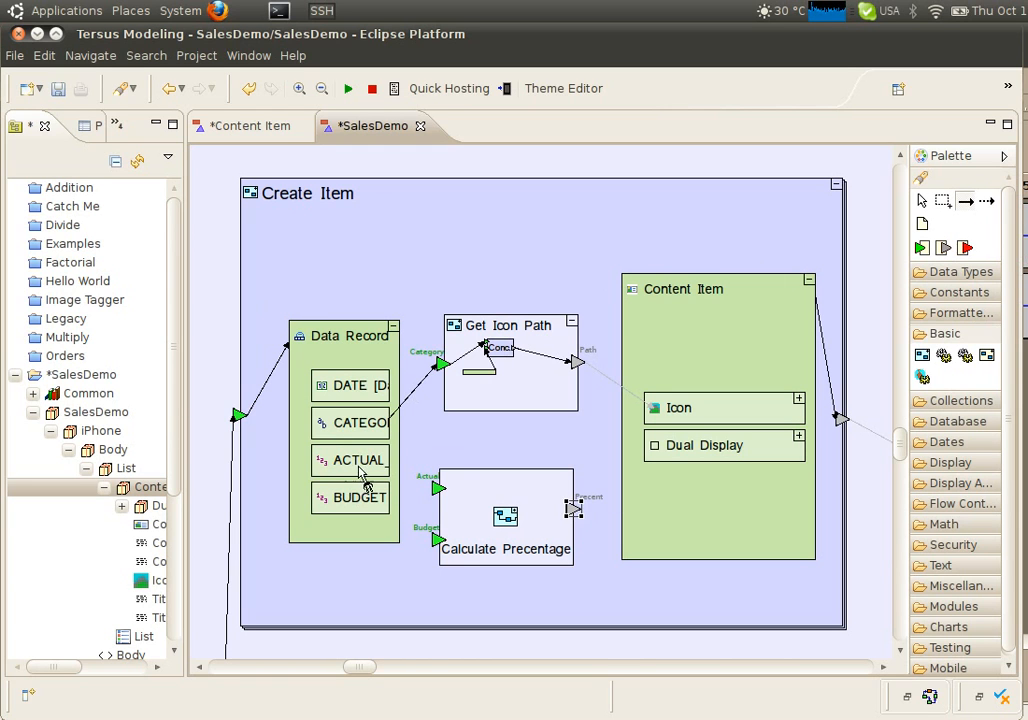
pyautogui.moveTo(440, 497)
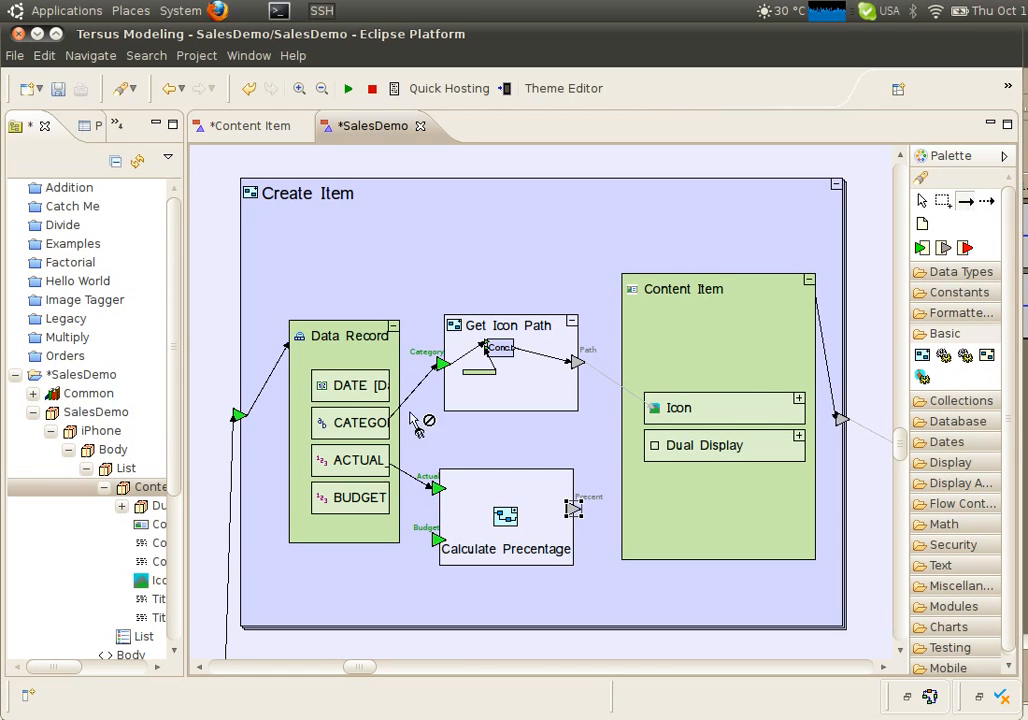
pyautogui.moveTo(445, 555)
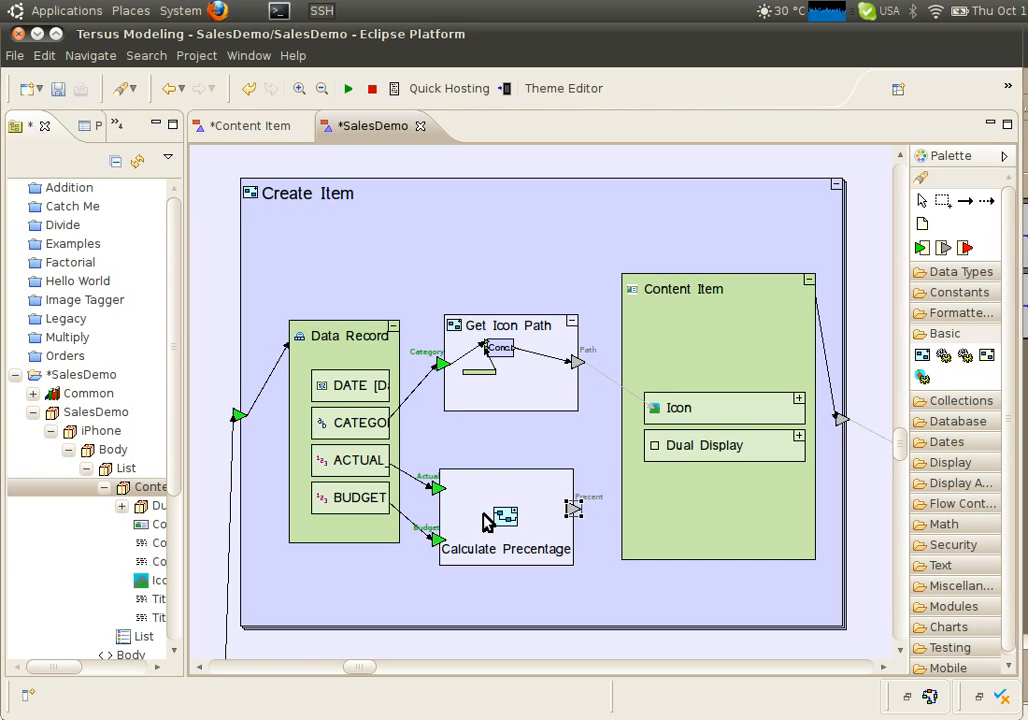
pyautogui.moveTo(805, 443)
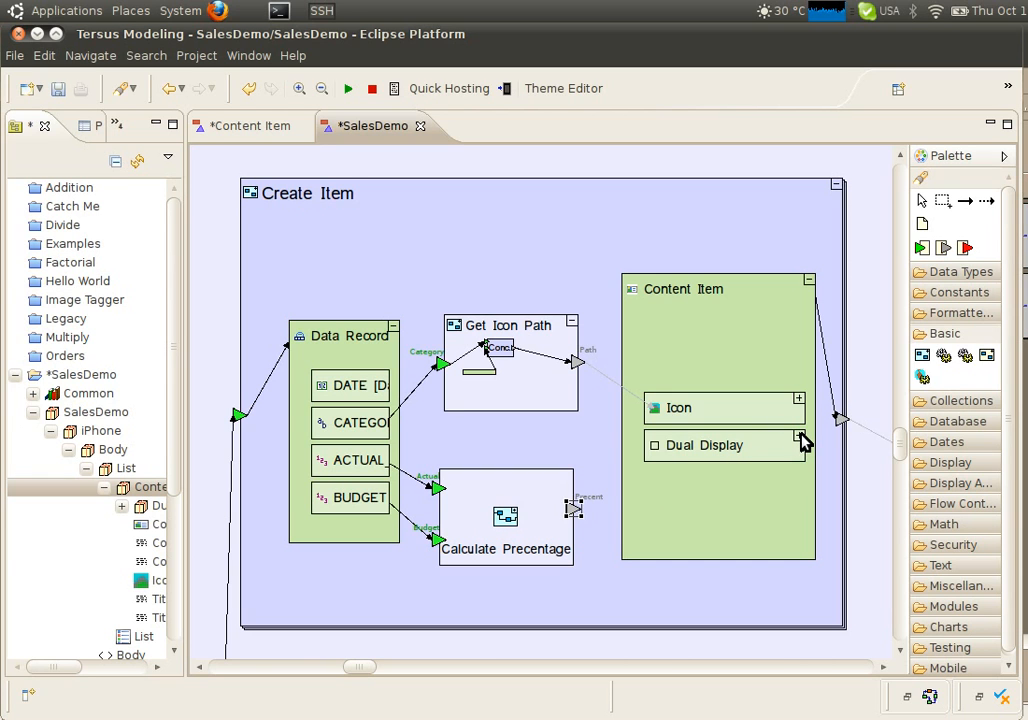
# Expand the Dual Display to expose Option 1's Percent Display value
pyautogui.click(804, 440)
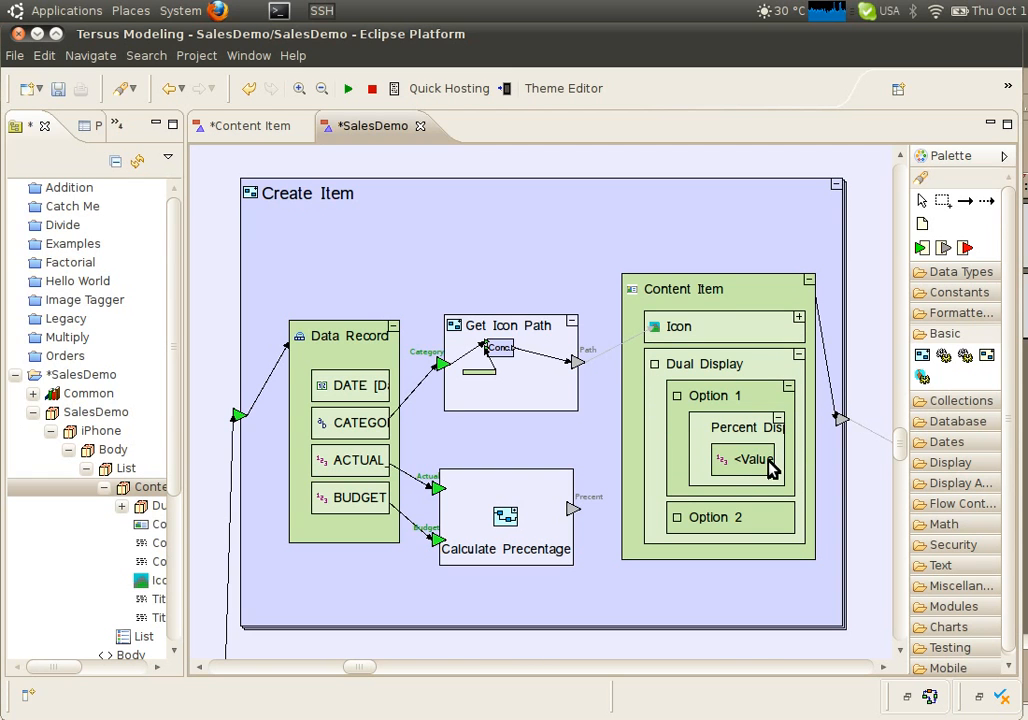
pyautogui.moveTo(865, 280)
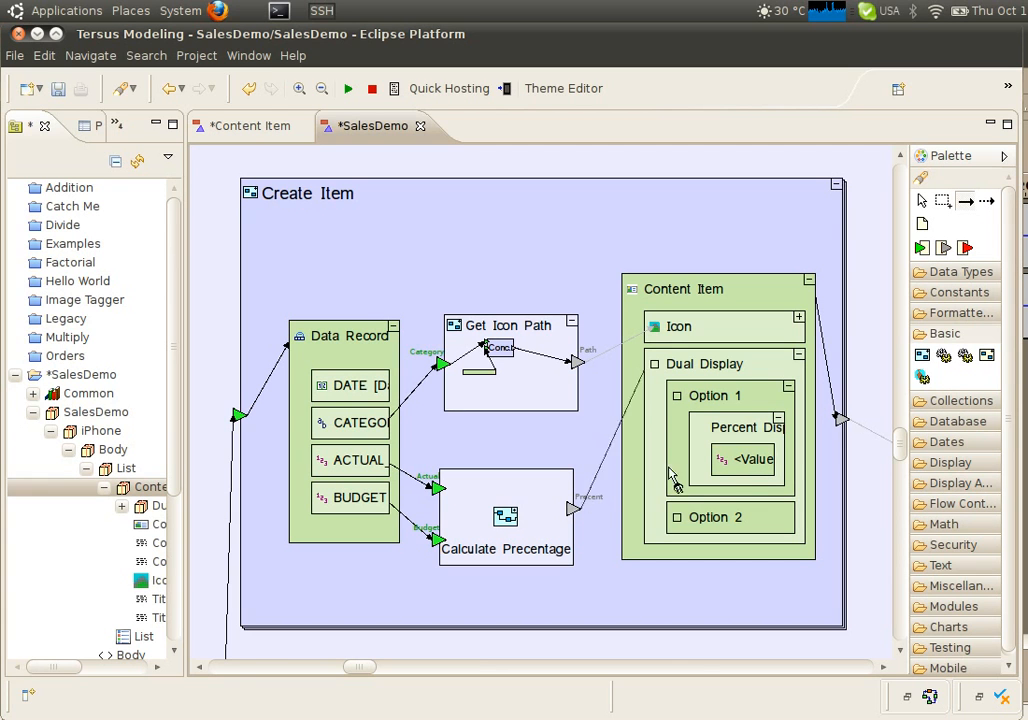
pyautogui.moveTo(720, 470)
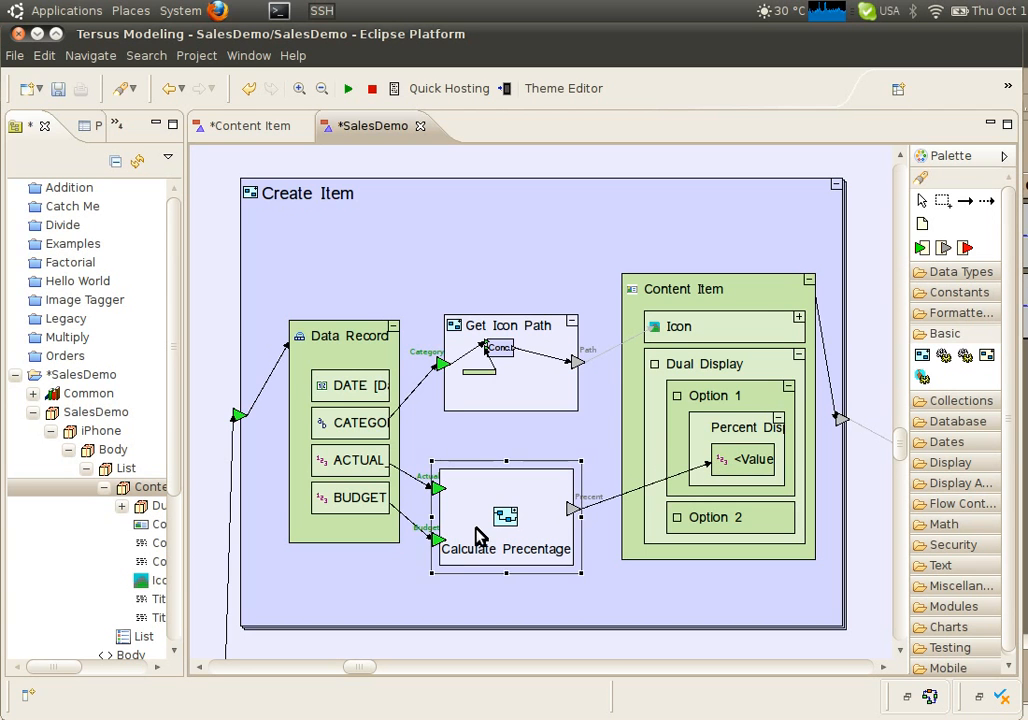
# Build Percent as (Actual − Budget) / Budget in Calculate Precentage, then save
pyautogui.doubleClick(505, 520)
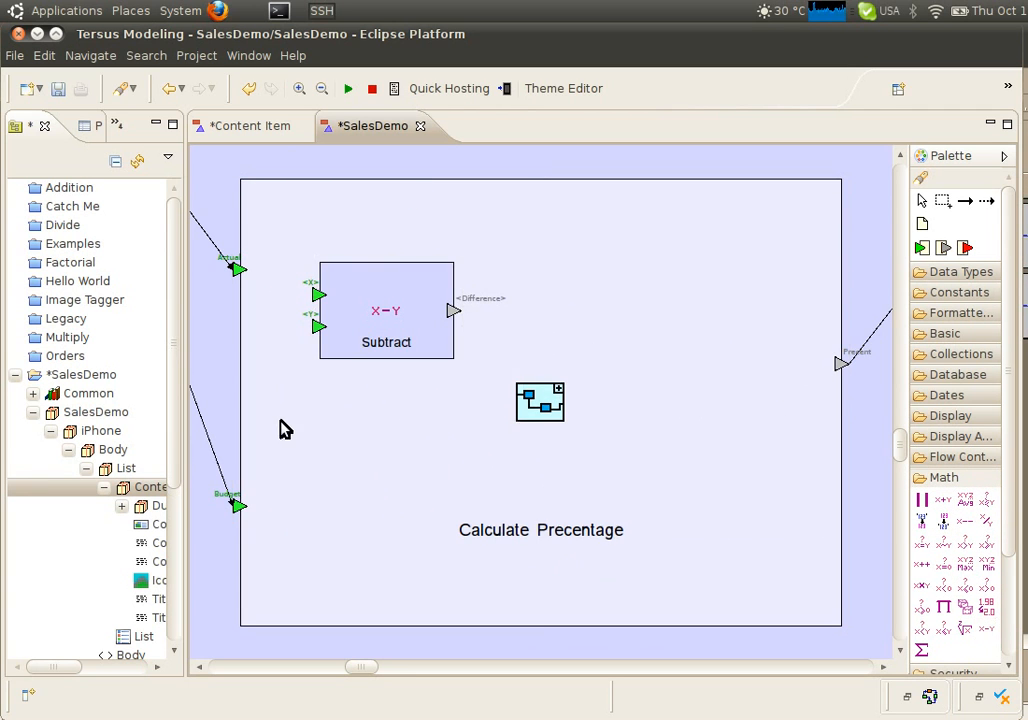
pyautogui.click(540, 401)
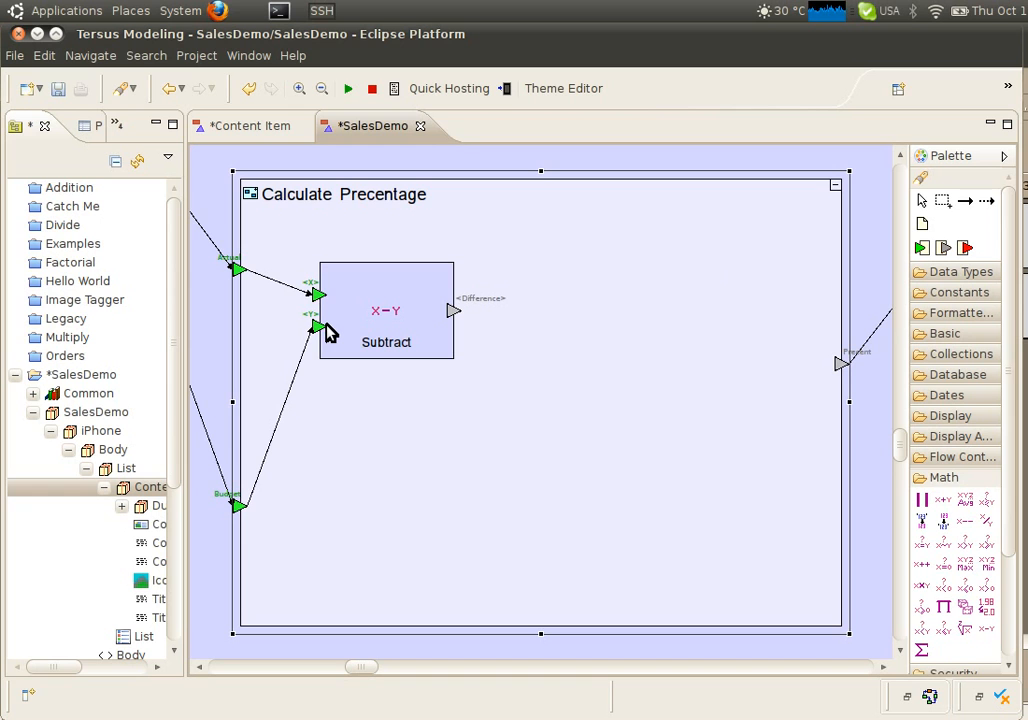
pyautogui.moveTo(975, 519)
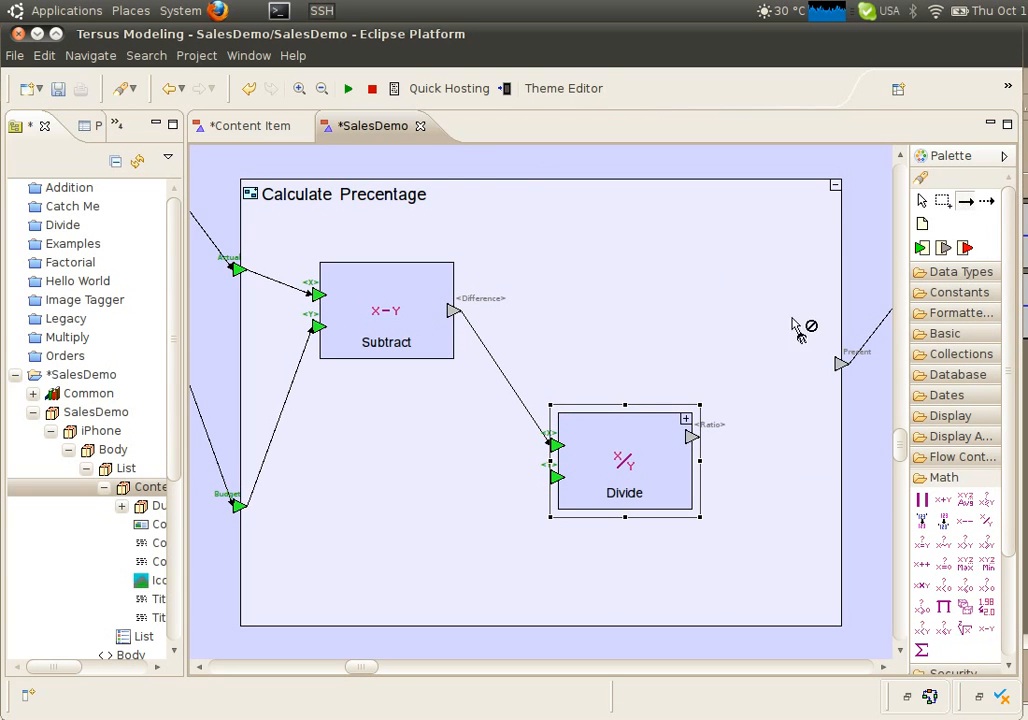
pyautogui.moveTo(240, 505); pyautogui.dragTo(558, 478)
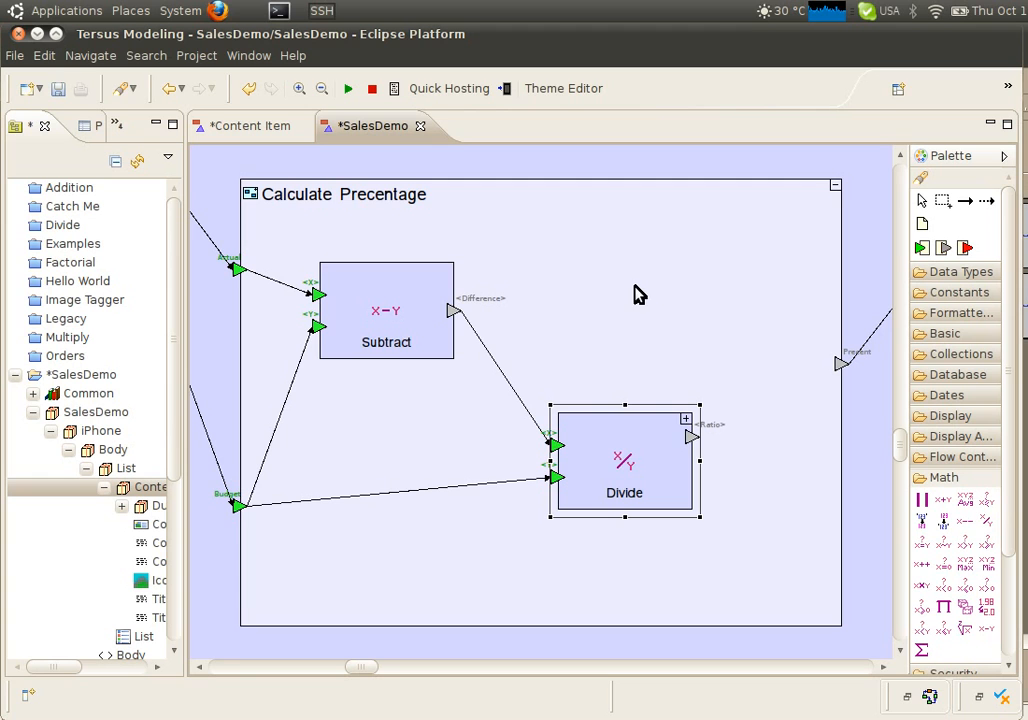
pyautogui.moveTo(697, 452)
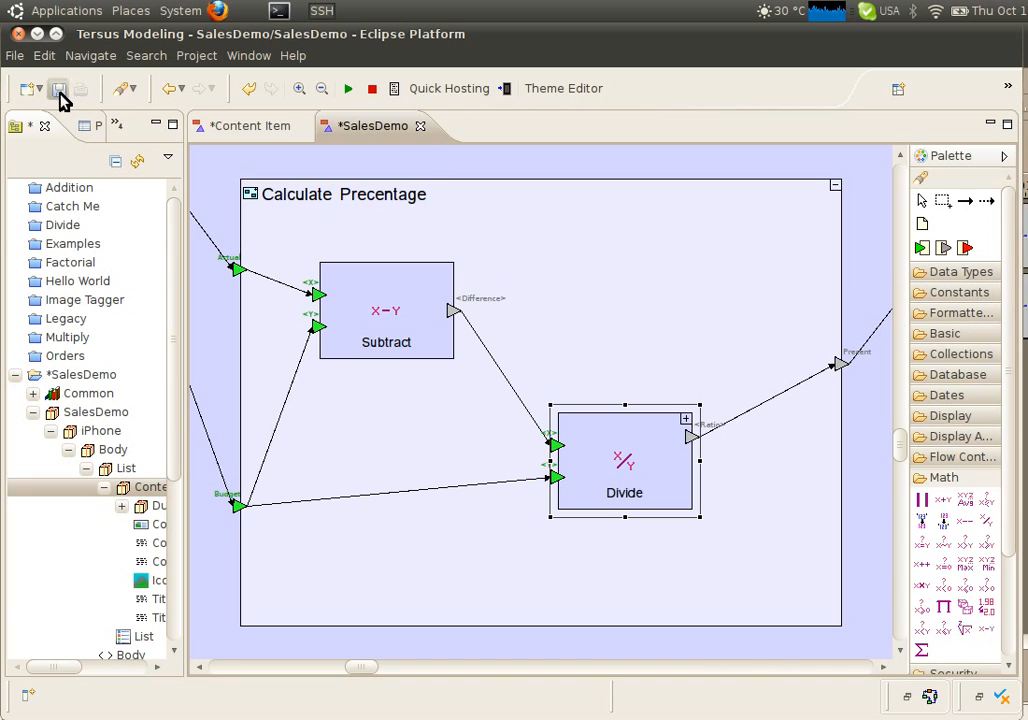
pyautogui.click(58, 89)
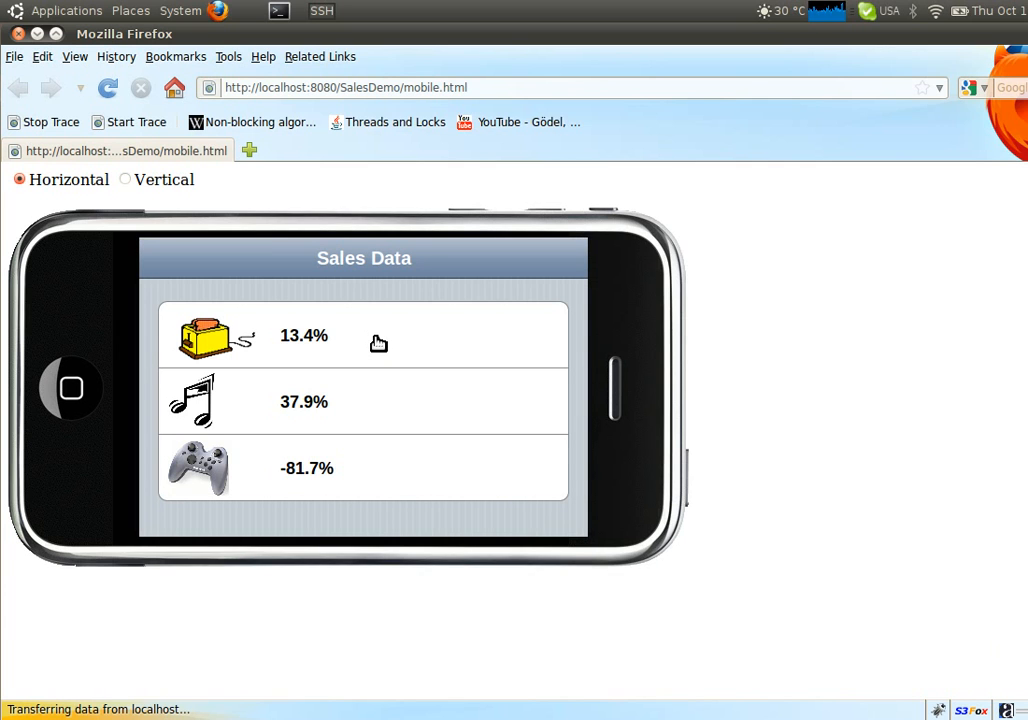
pyautogui.moveTo(315, 290)
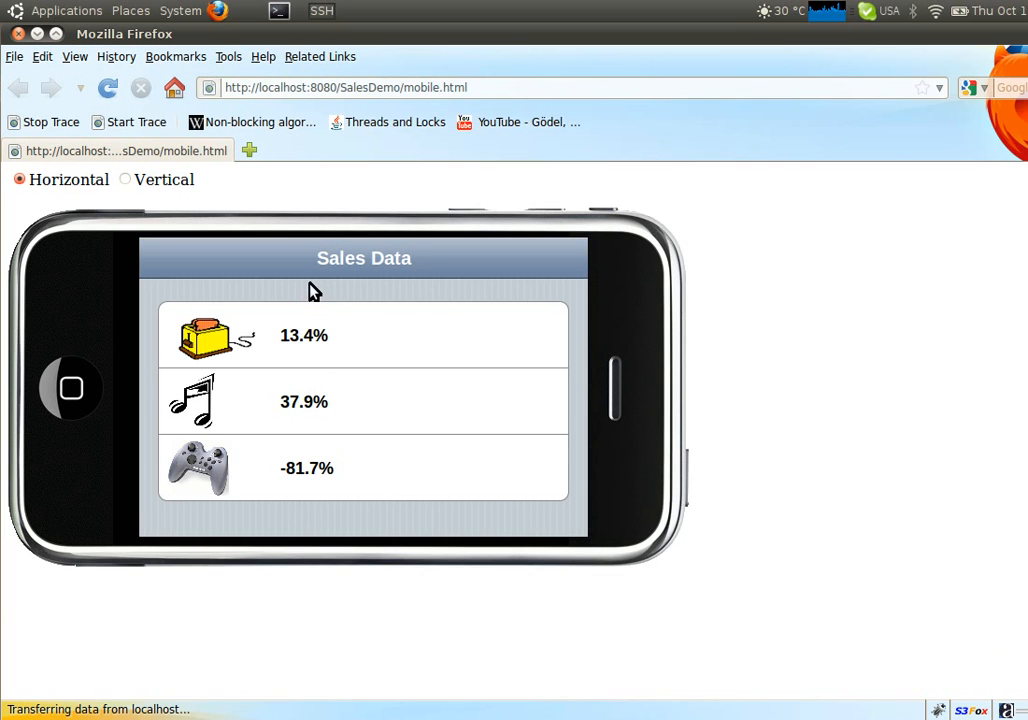
pyautogui.moveTo(309, 490)
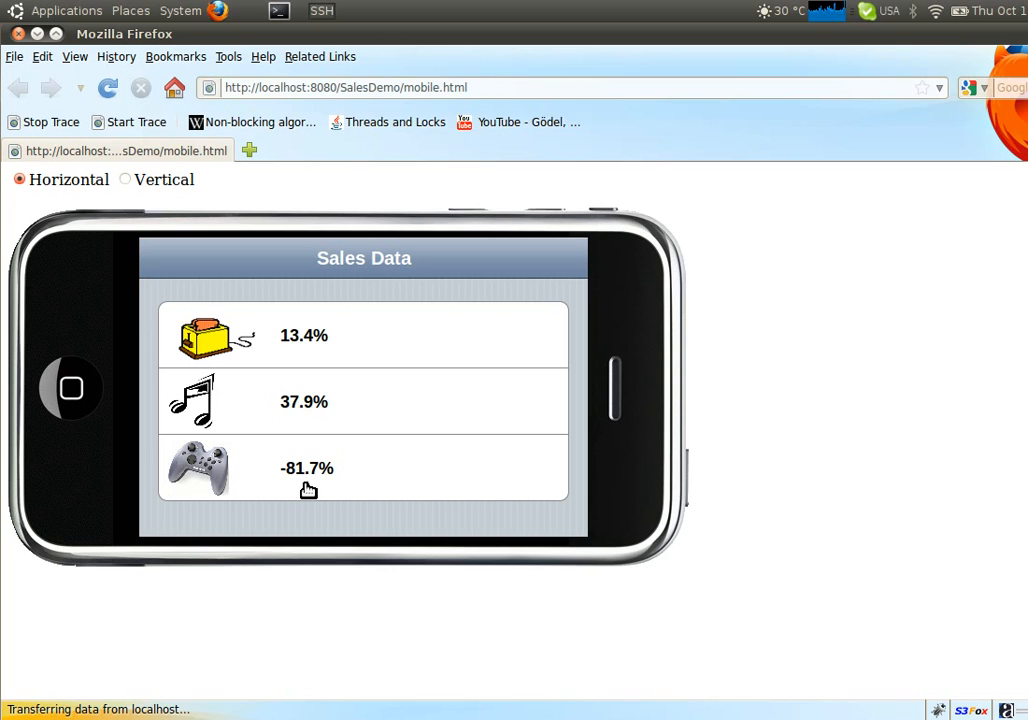